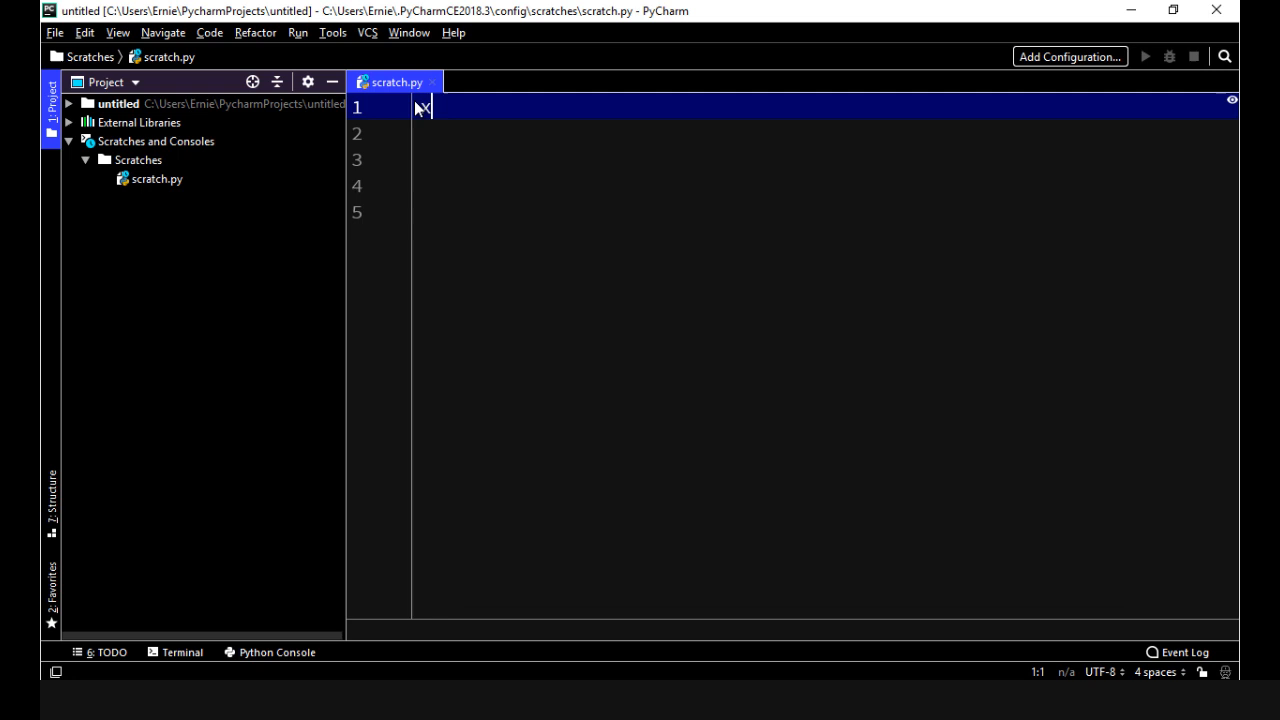
Step: Assign x = 19 on line 1 of scratch.py and start a new line below it
text(= 1)
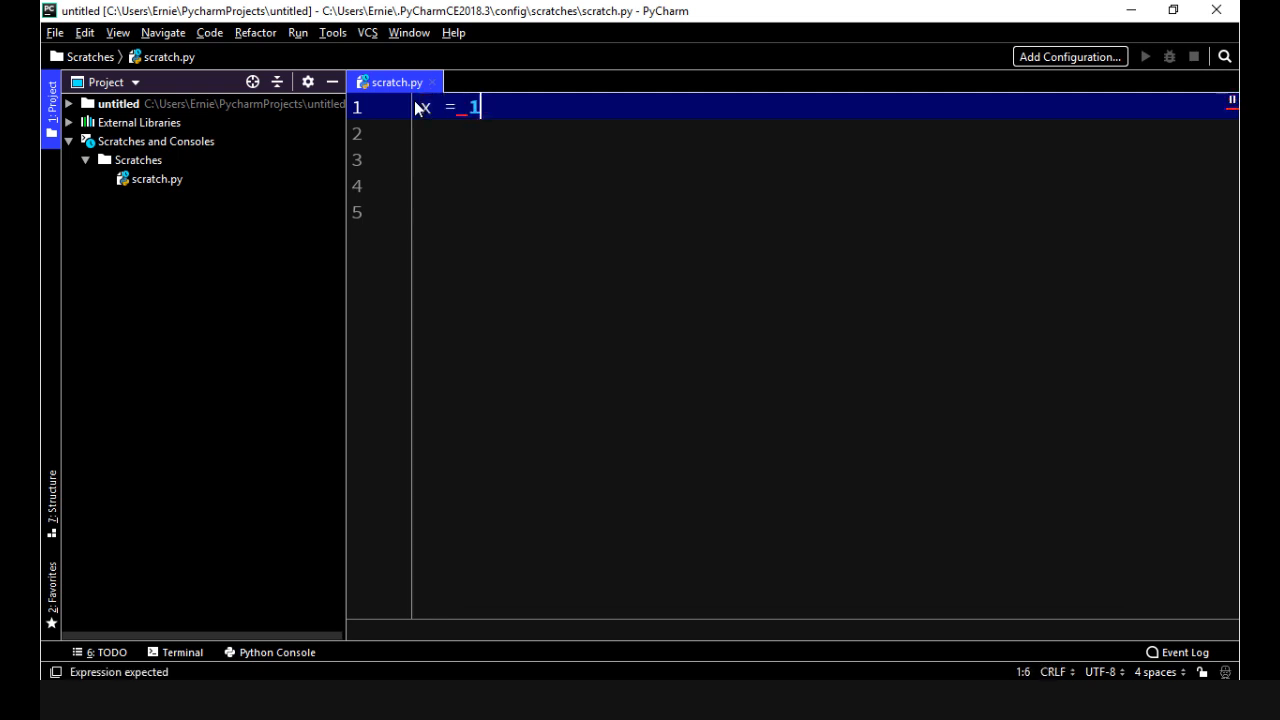
text(9)
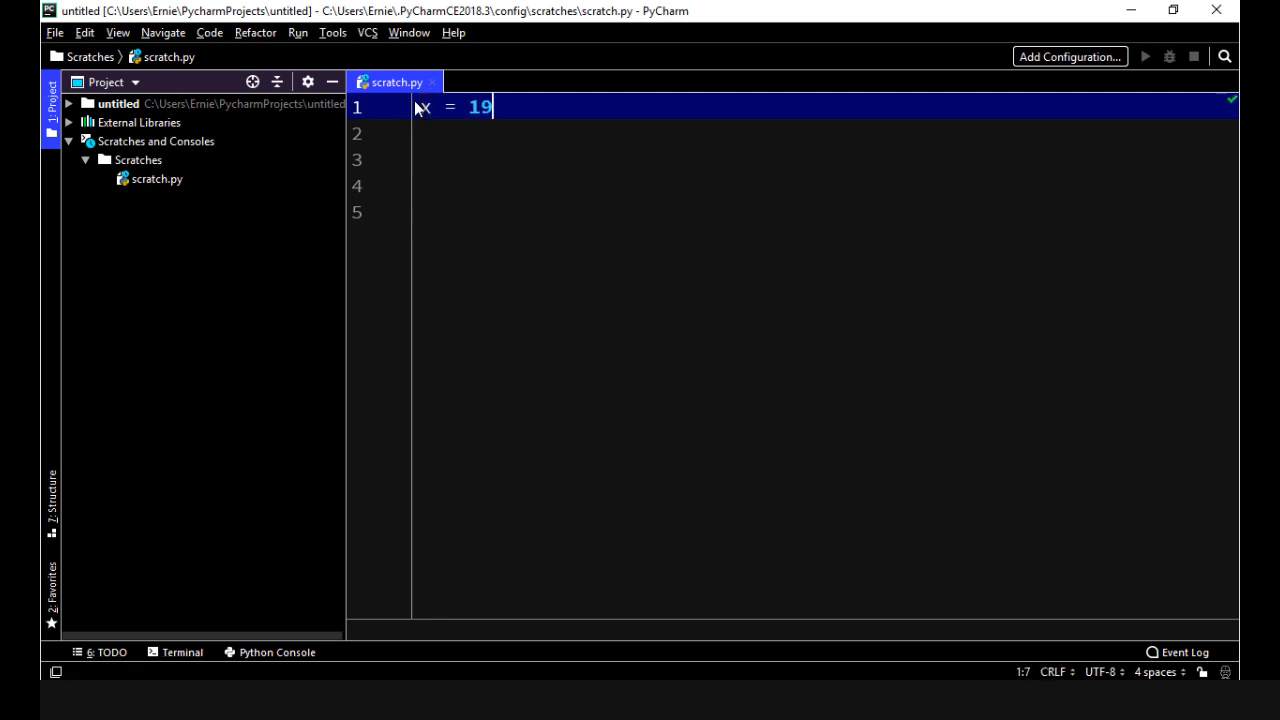
key(enter)
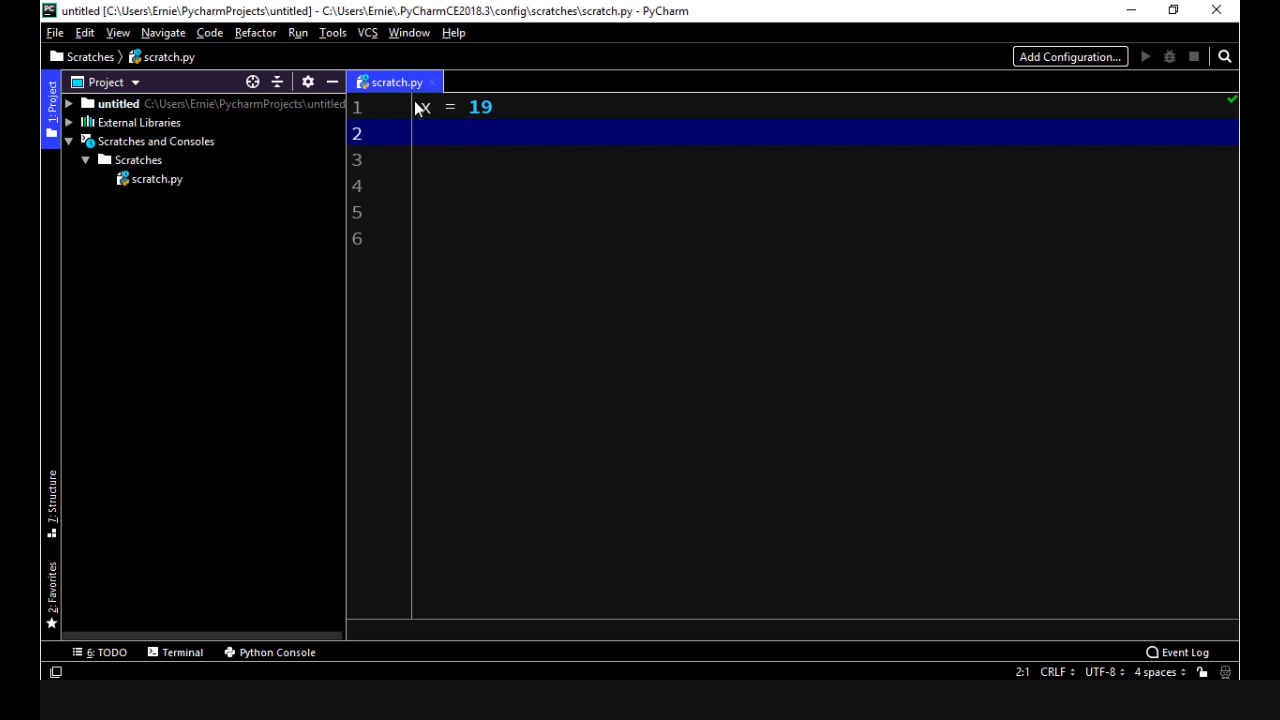
Step: Add print(type(x)), run to show class int, then reduce line 2 to print(x)
text(pr)
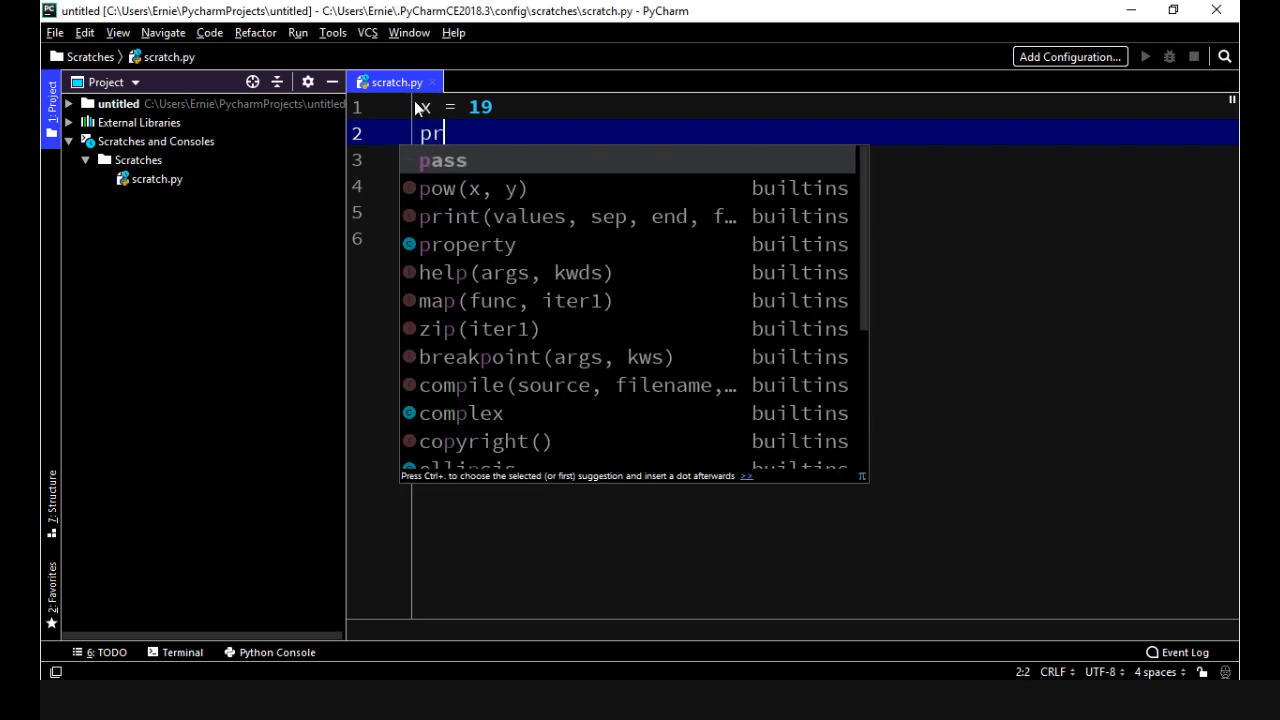
text(int)
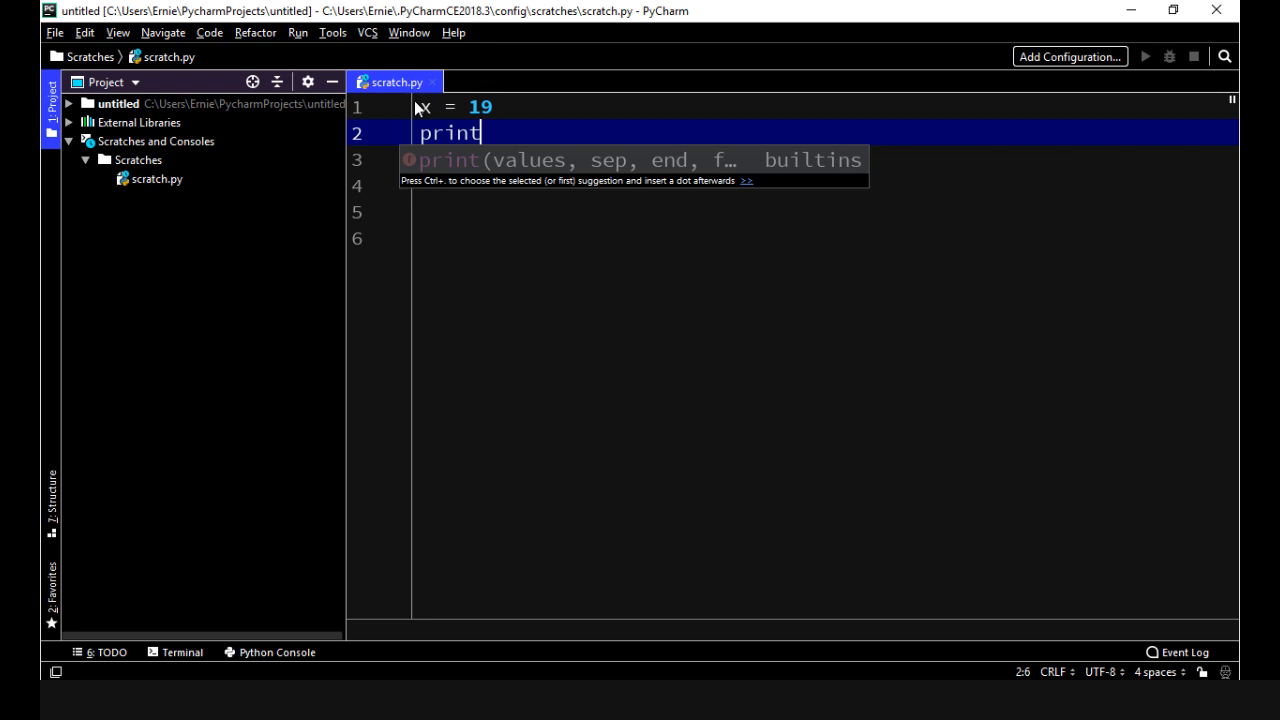
text((type))
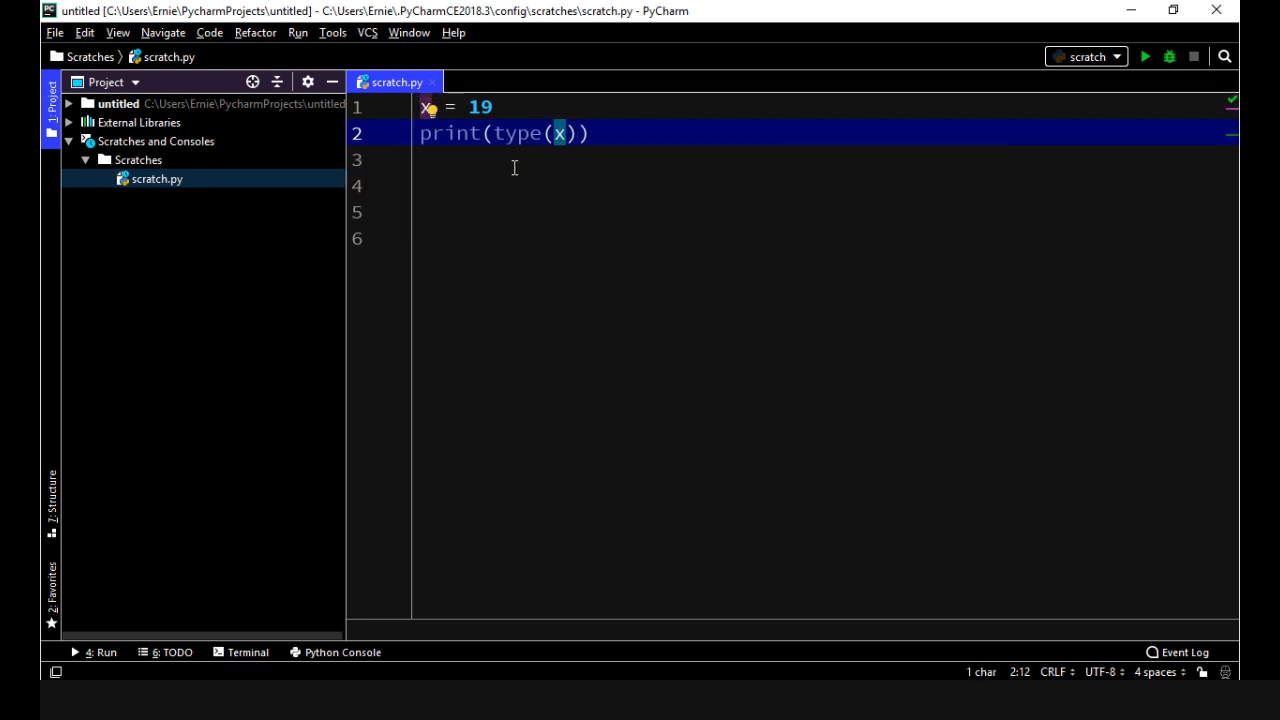
click(1144, 56)
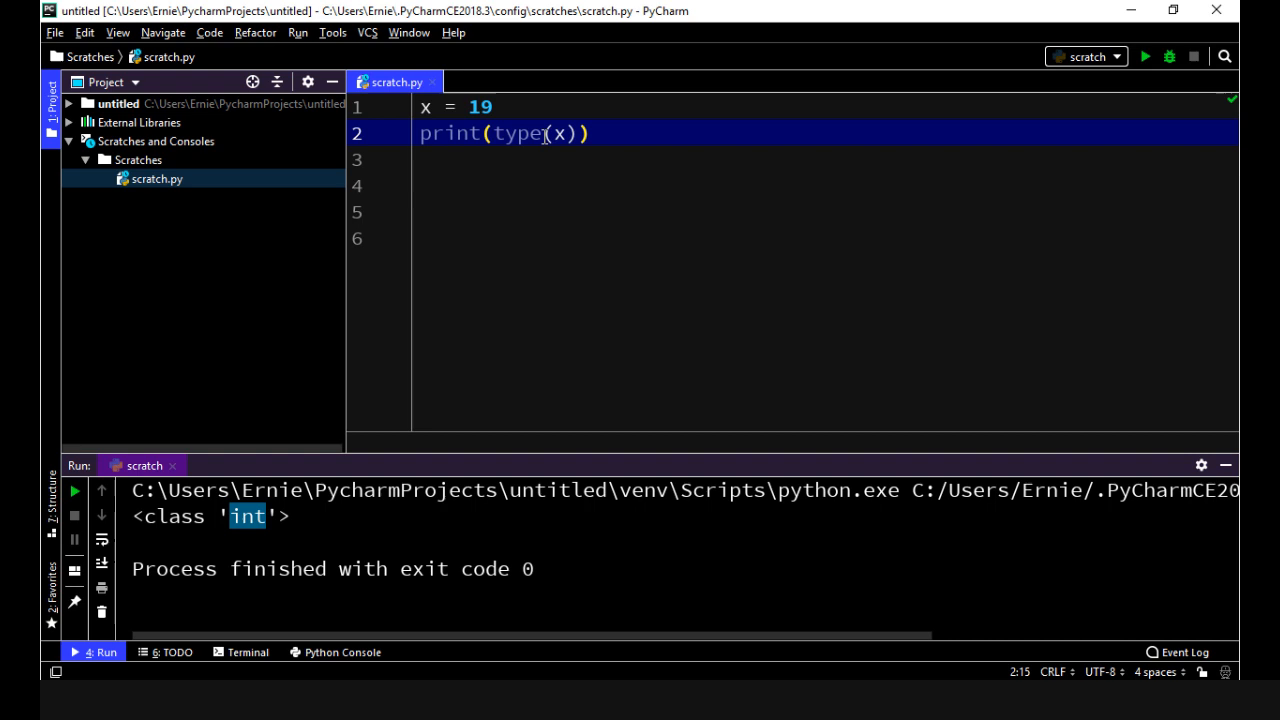
double_click(516, 132)
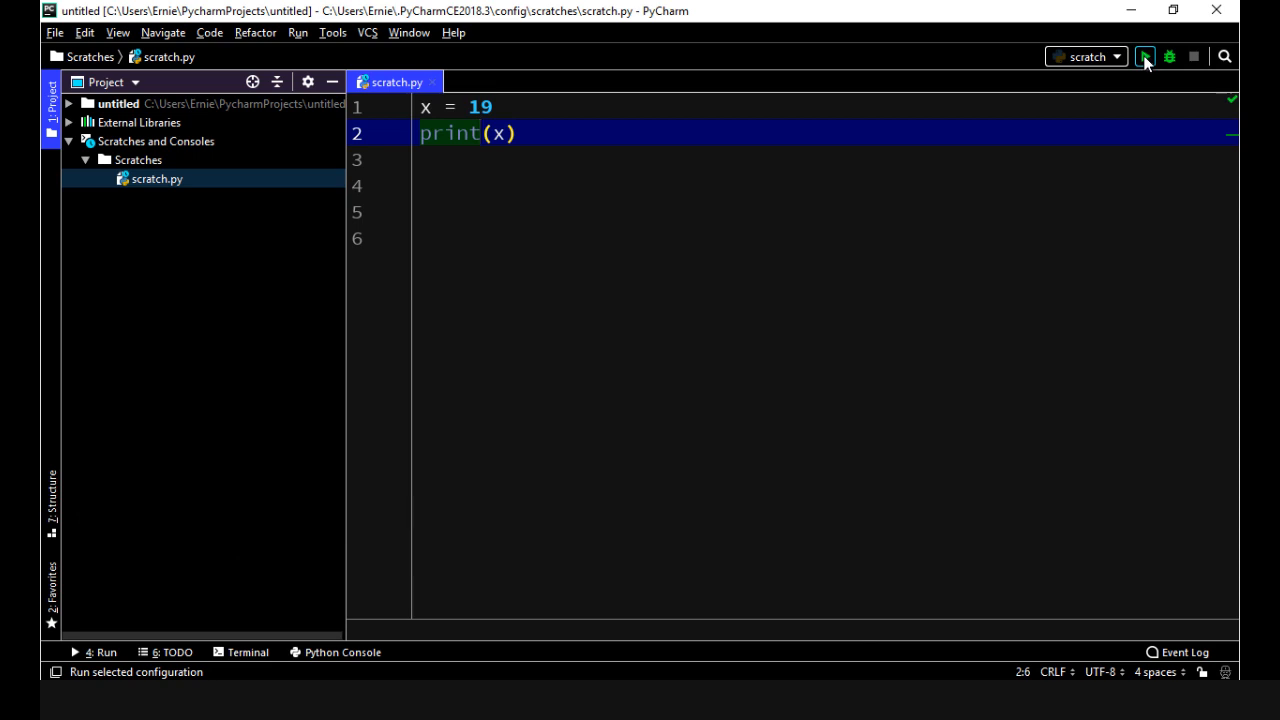
Step: Run to print 19, then extend x on line 1 into a very long integer
click(1144, 56)
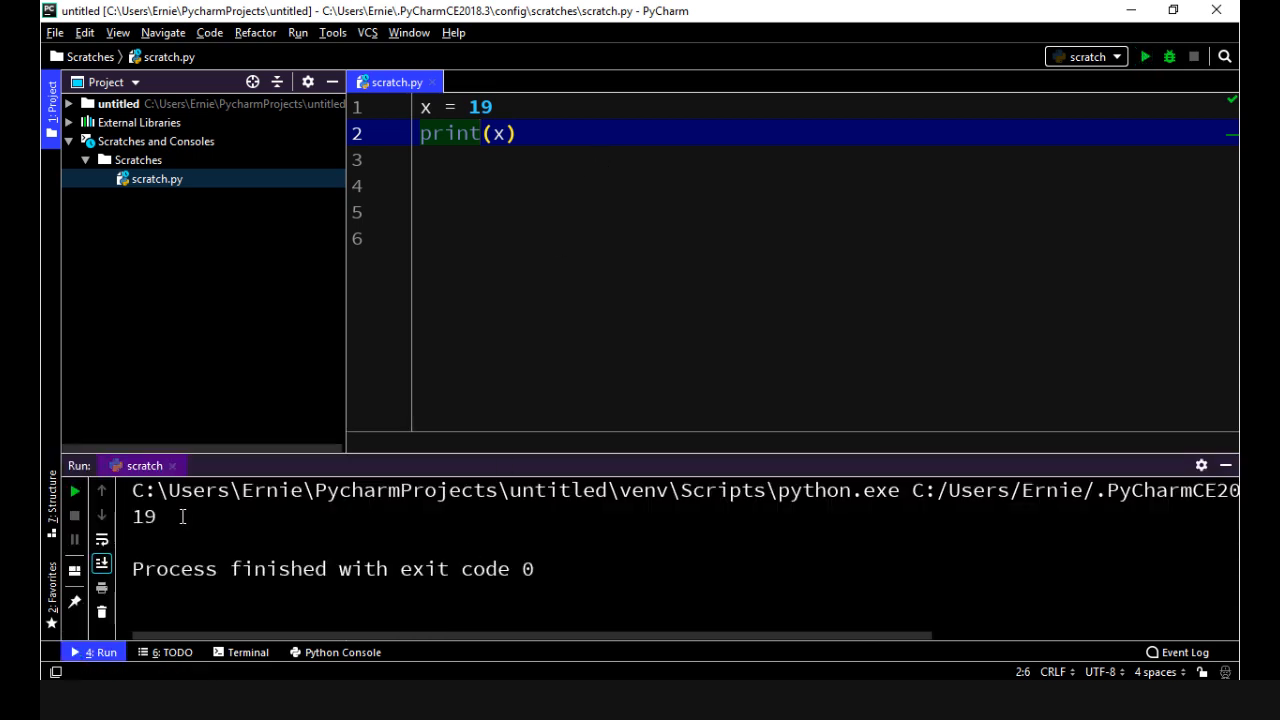
double_click(144, 516)
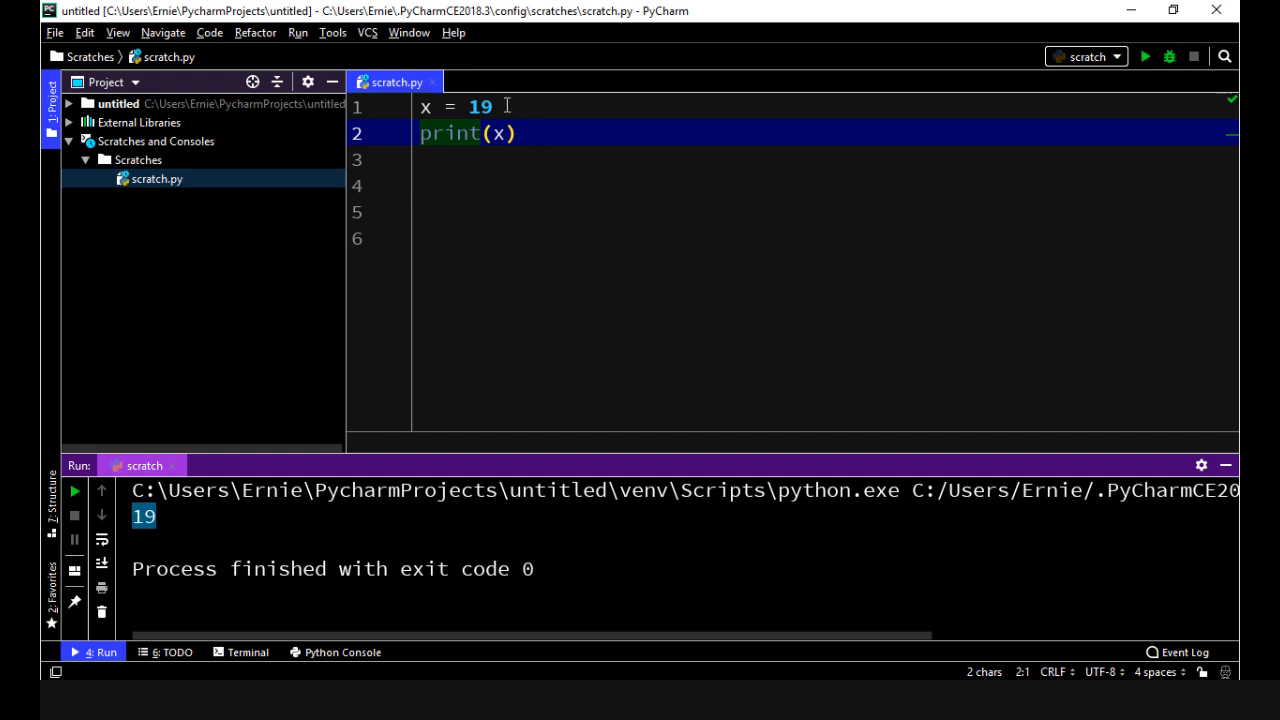
click(494, 106)
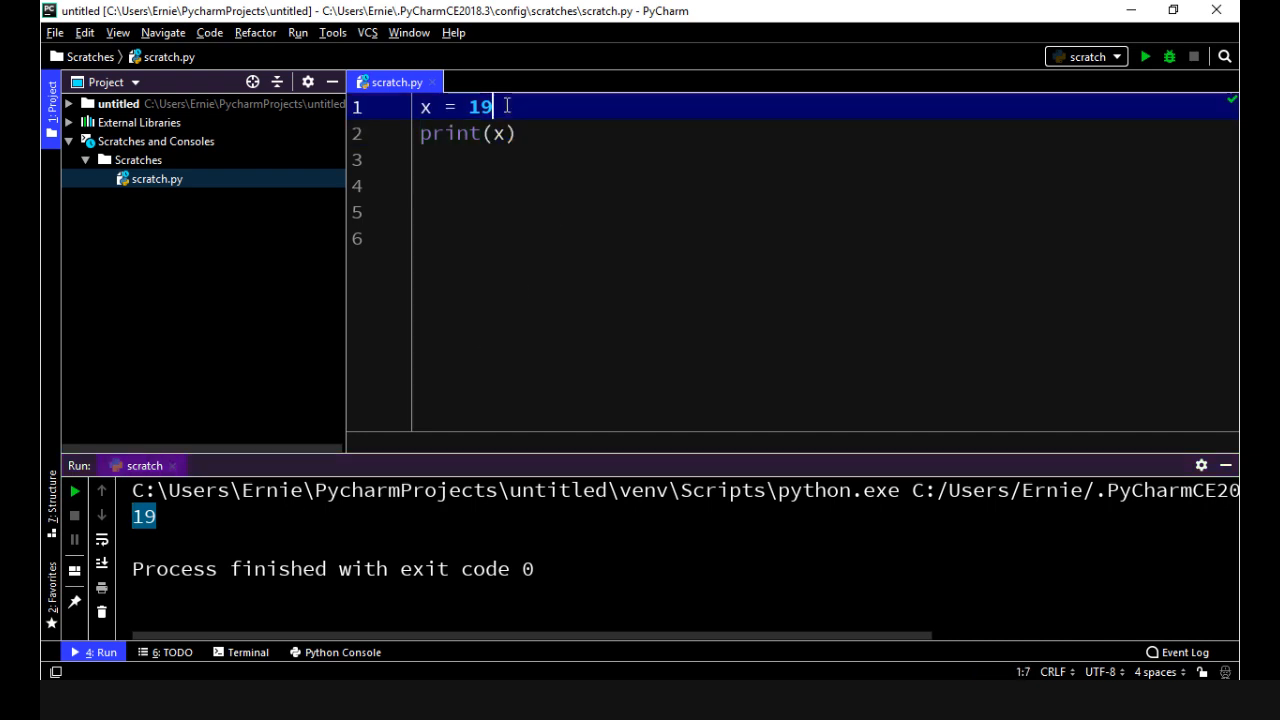
text(34574374357347347345734573457347)
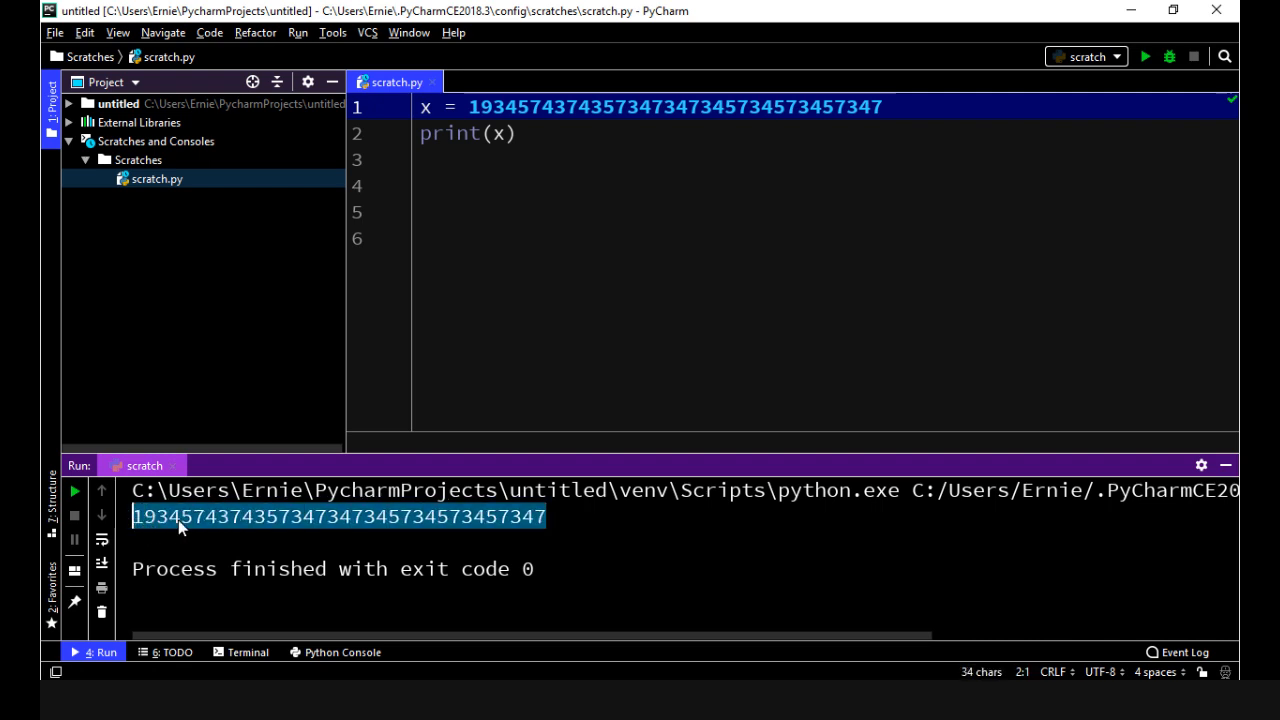
Step: Replace the long number with x = -999999 and print the negative value
click(676, 108)
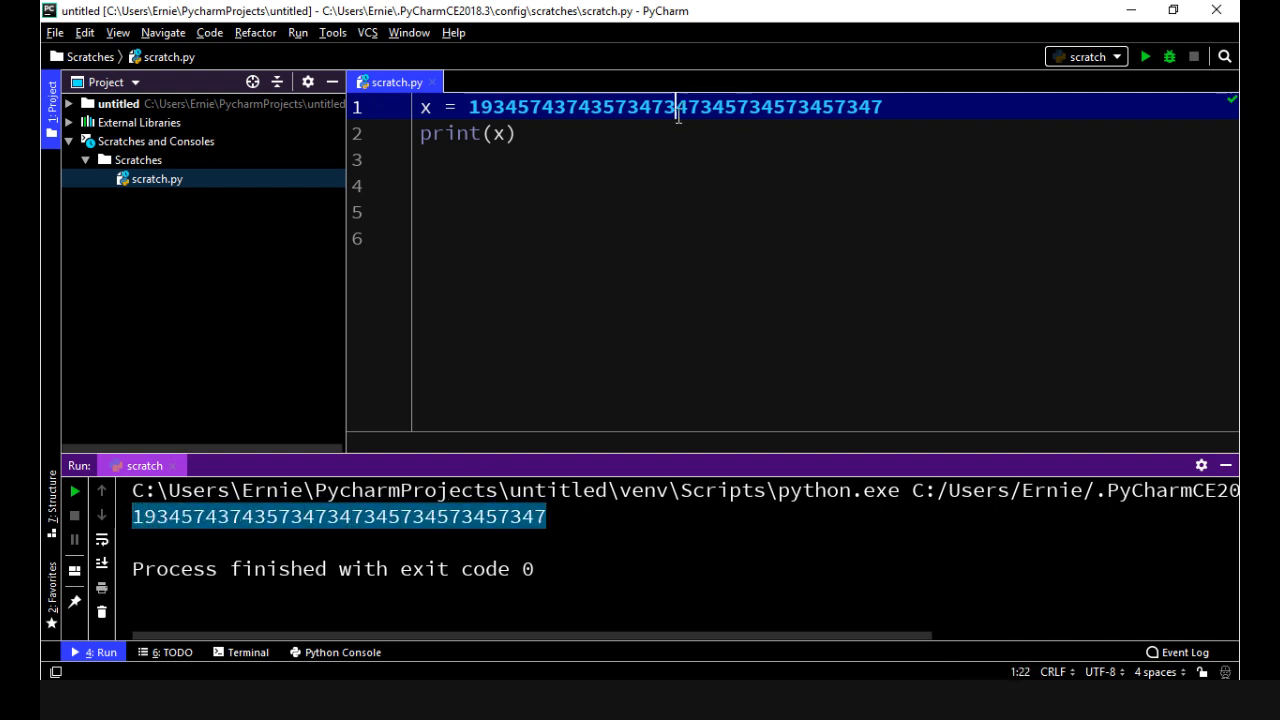
drag(676, 108, 882, 108)
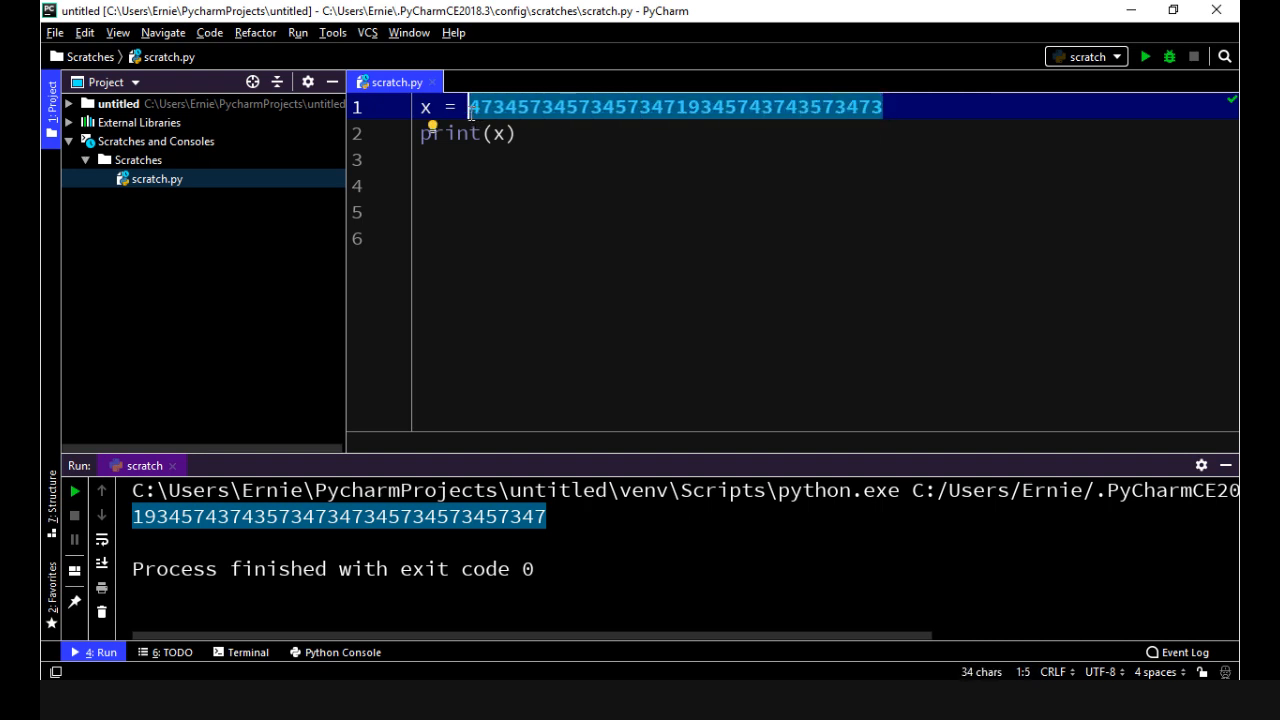
text(-9)
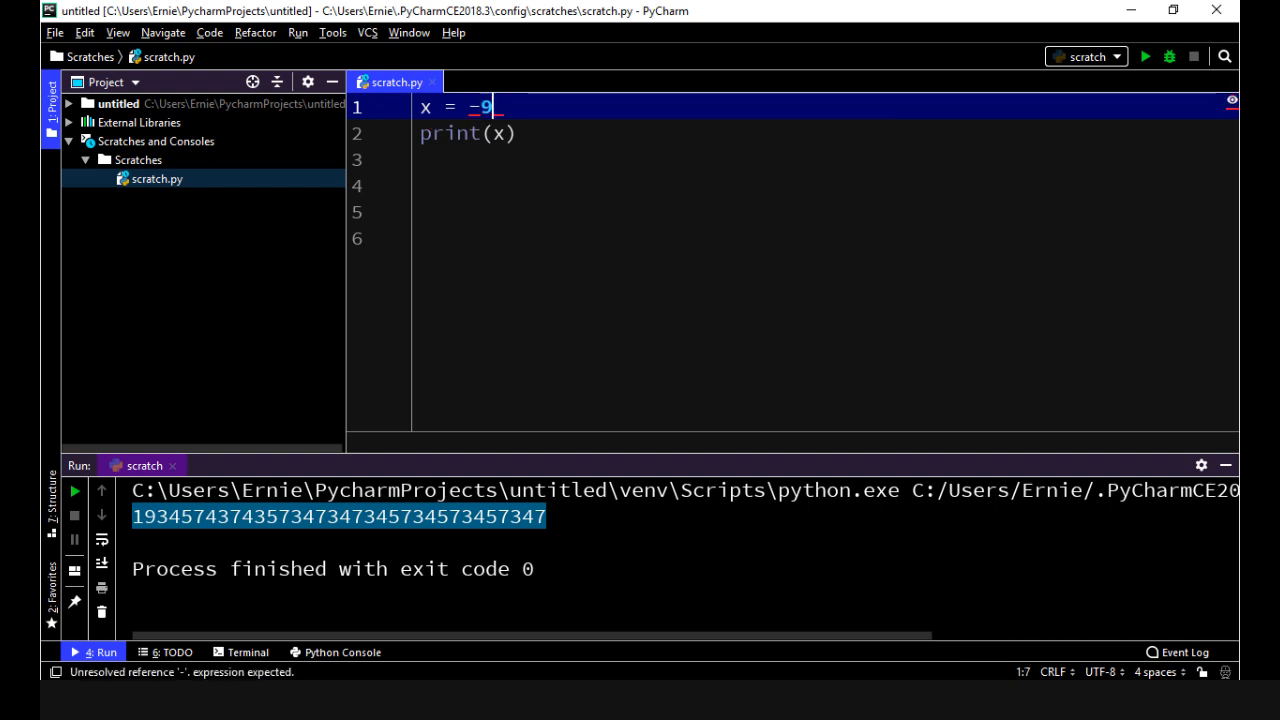
text(99999)
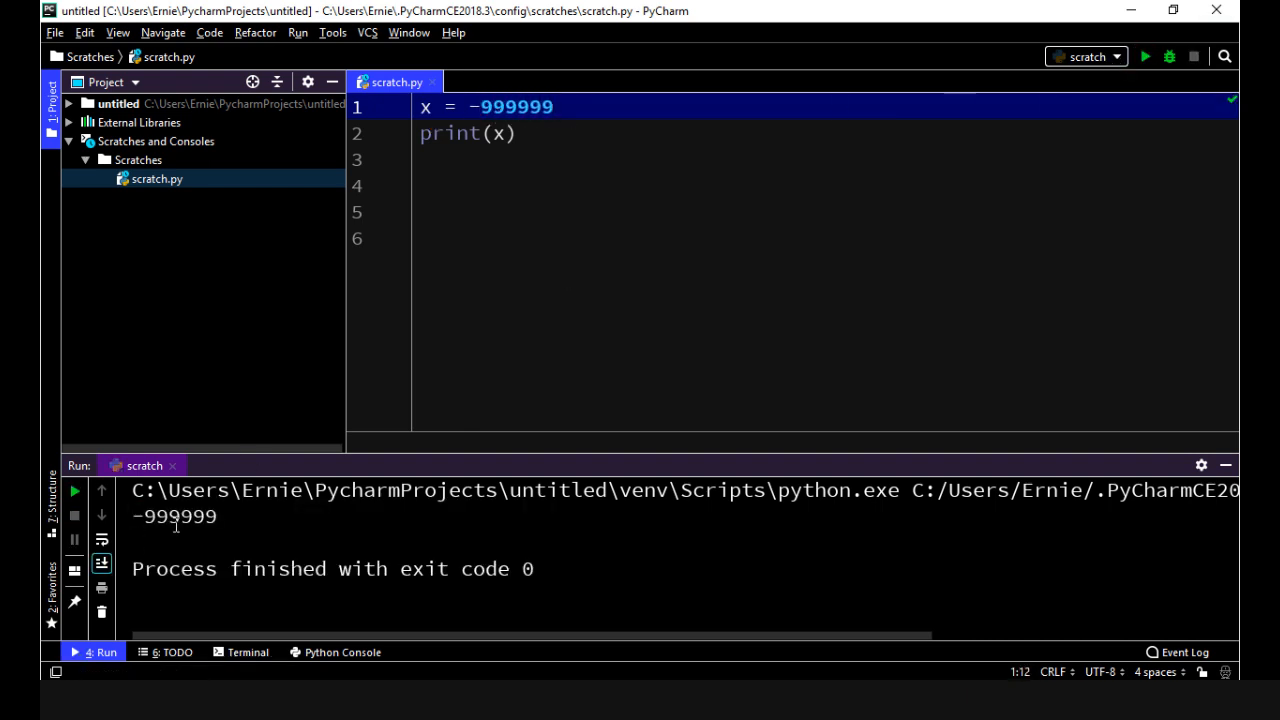
double_click(174, 516)
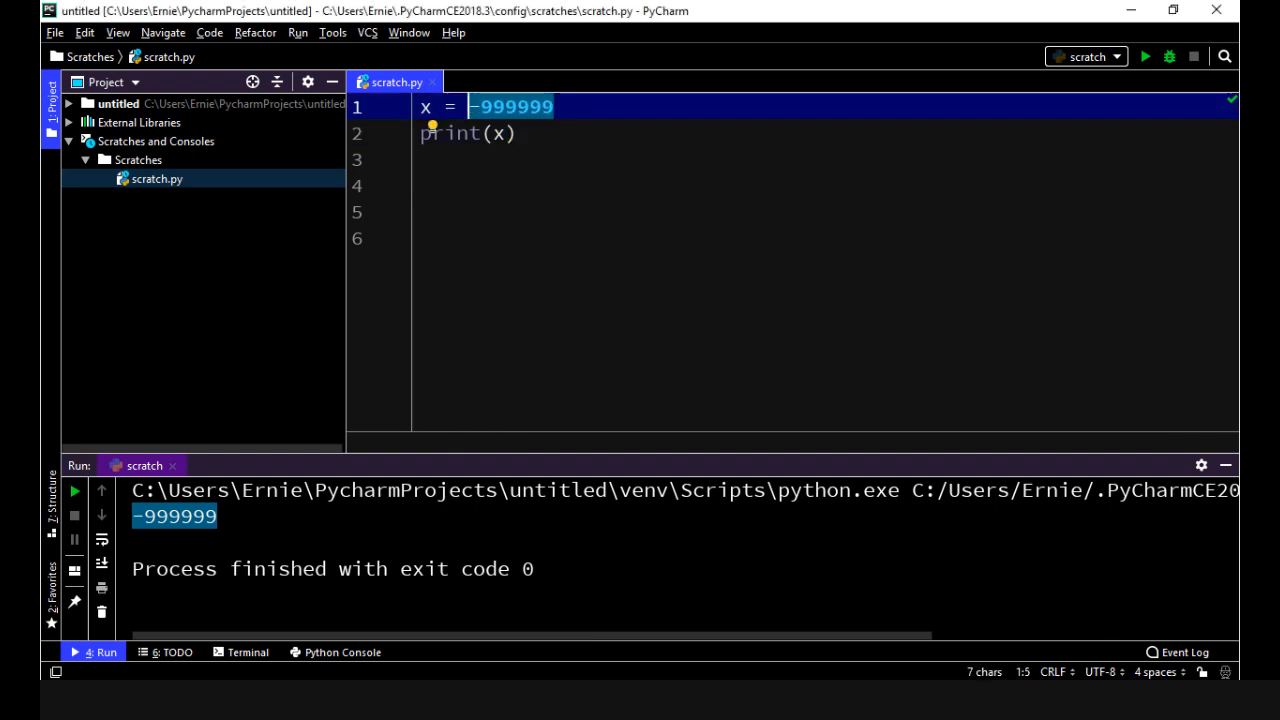
Step: Set x = 7.4, run print(type(x)) to show class float, then drop type() again
text(7.0)
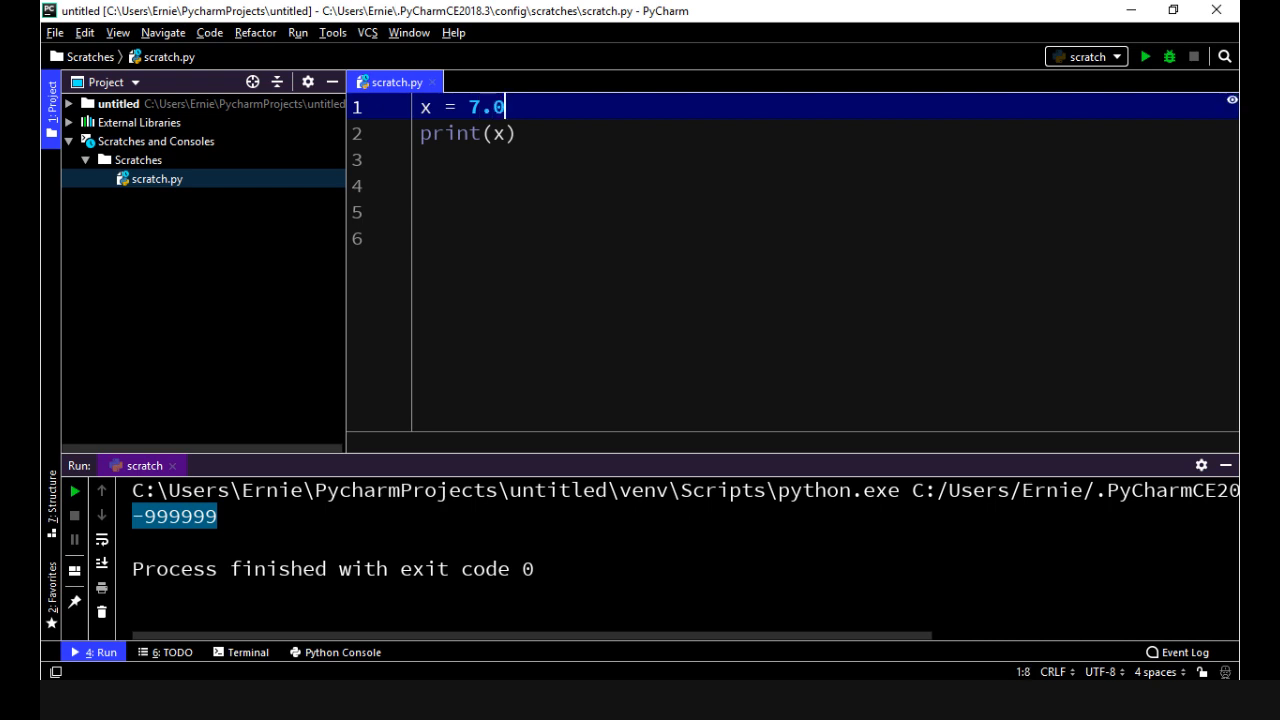
key(backspace)
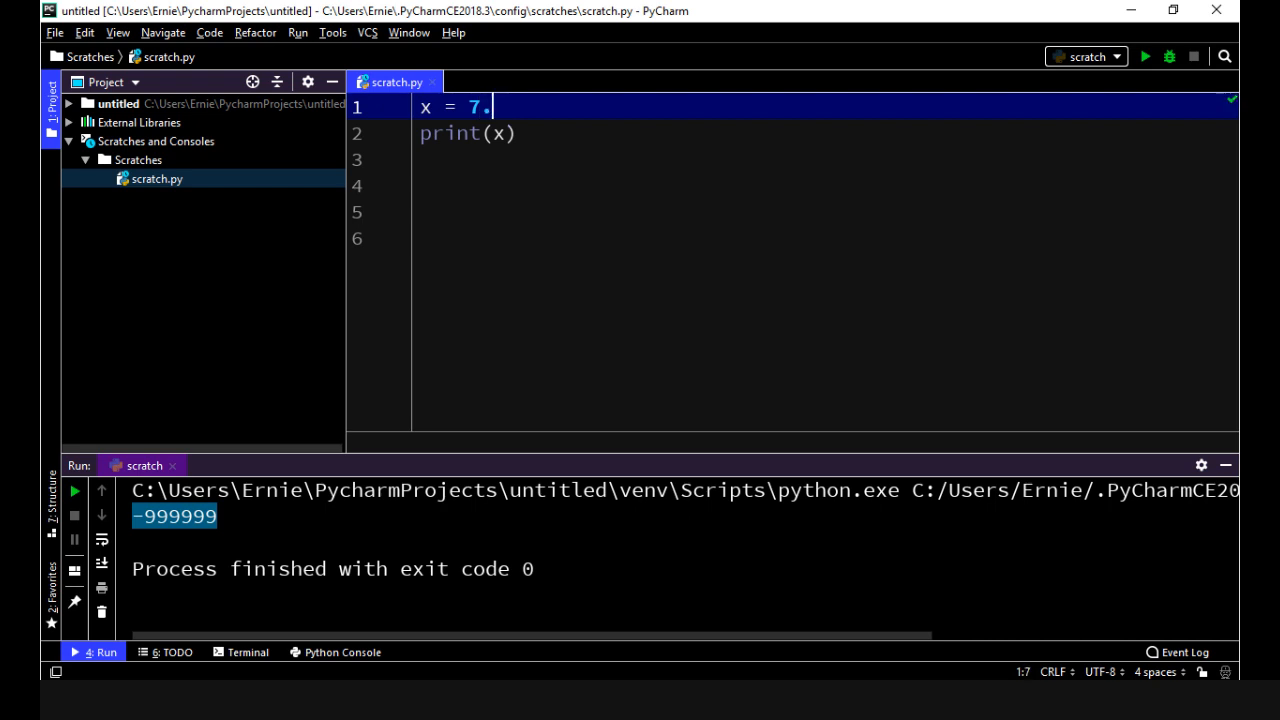
text(4)
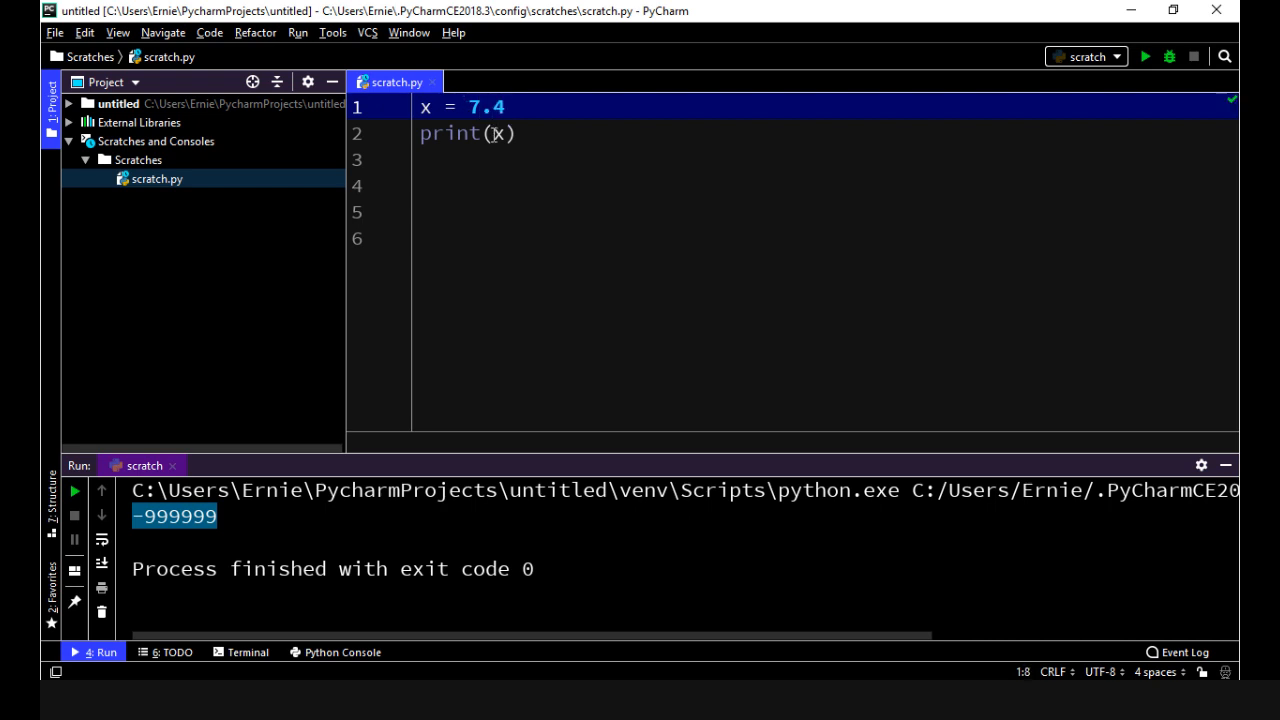
text(typ)
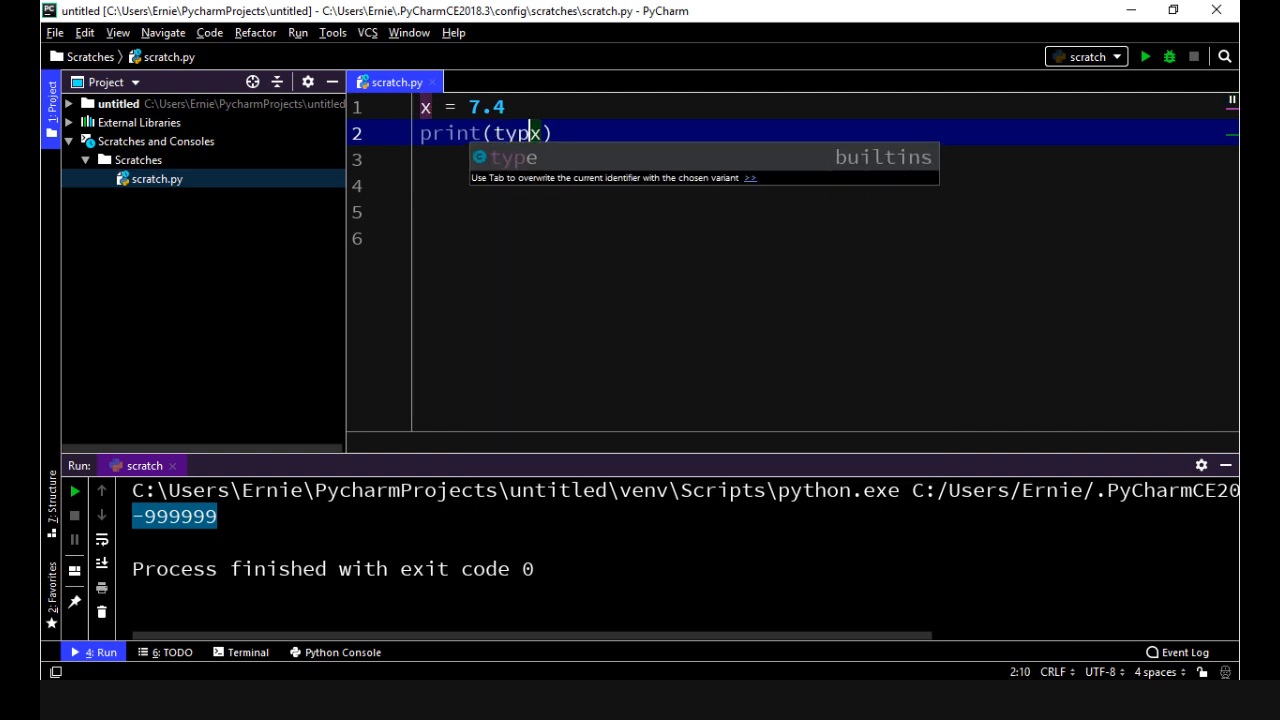
key(Tab)
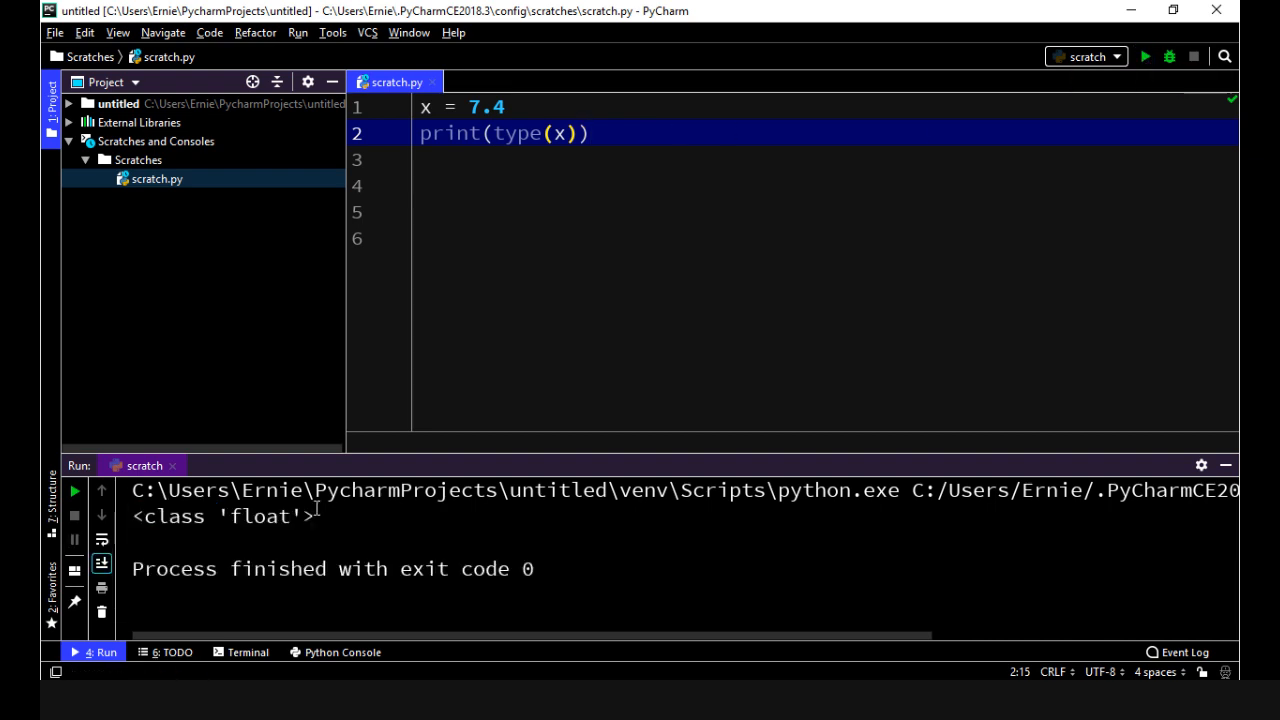
double_click(222, 516)
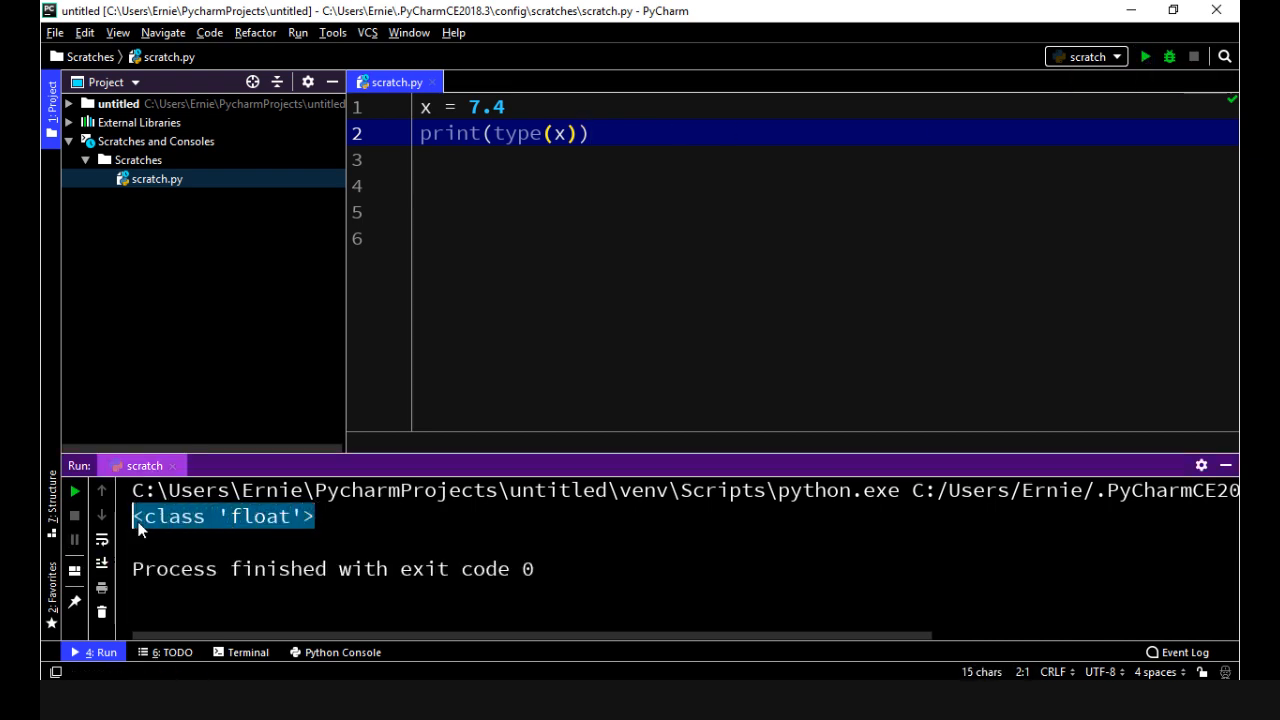
double_click(518, 132)
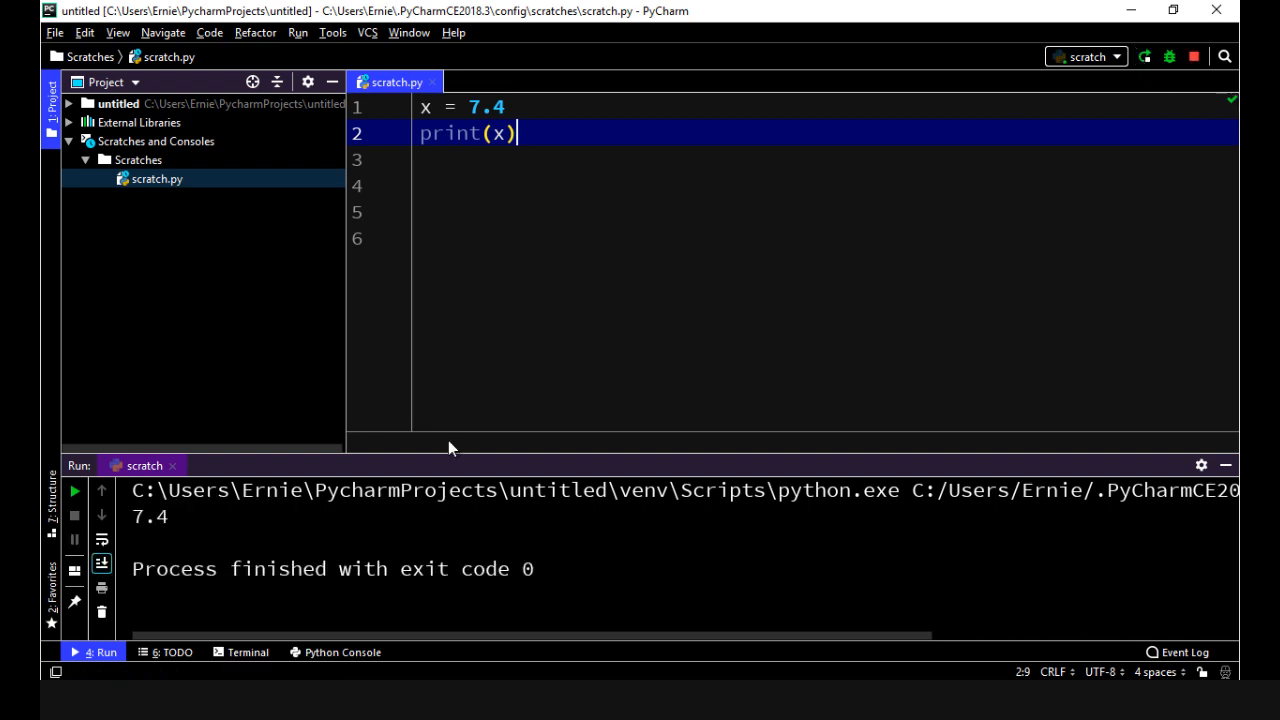
Step: Prefix 7.4 with a minus sign so x = -7.4 and print it
double_click(148, 516)
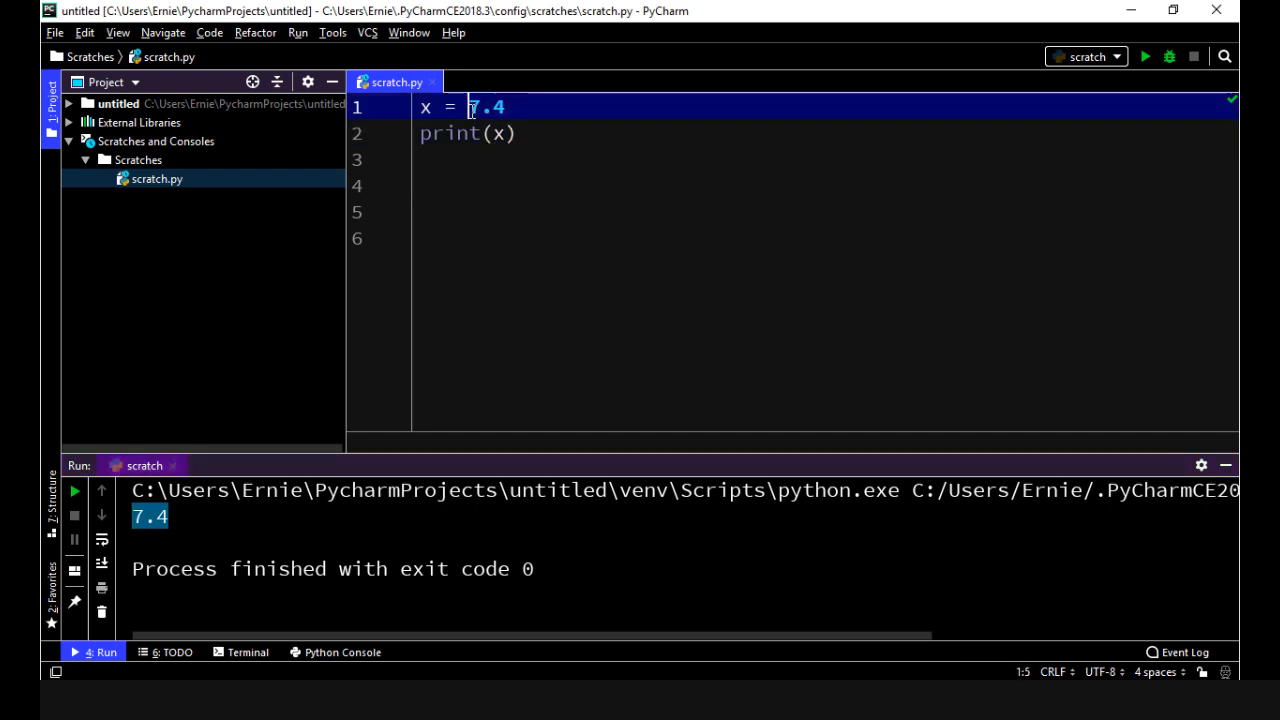
text(-)
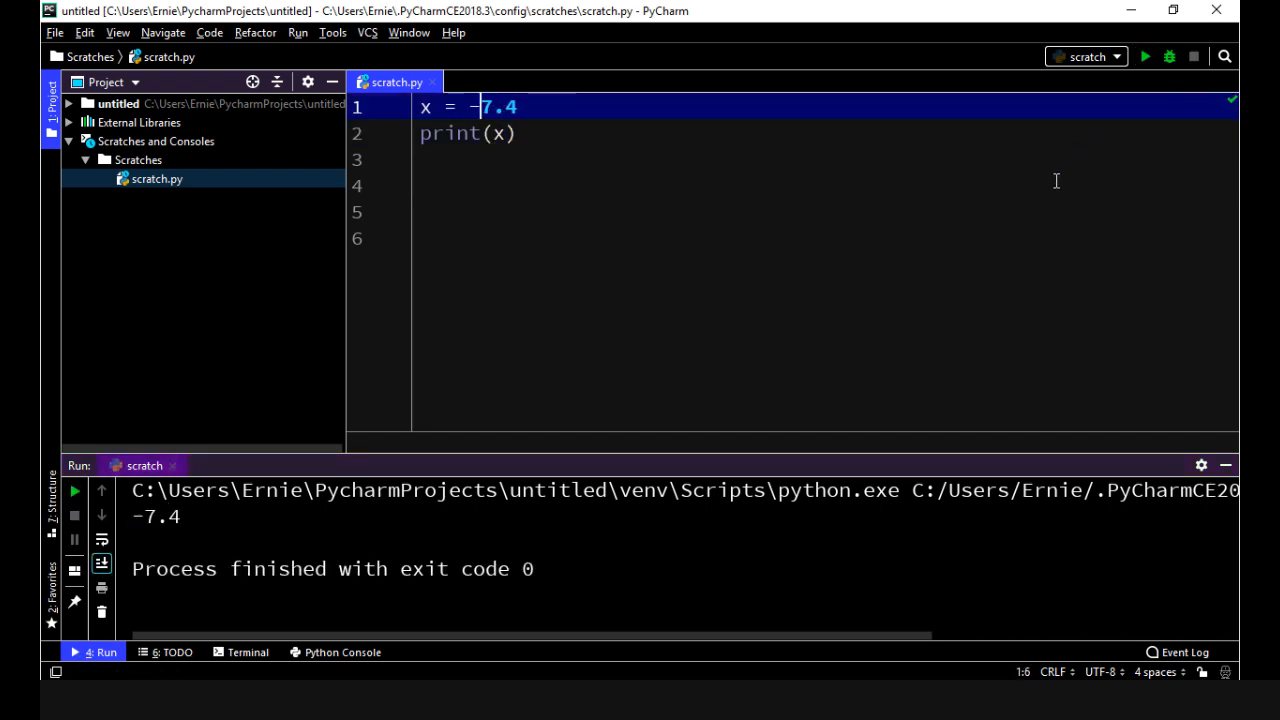